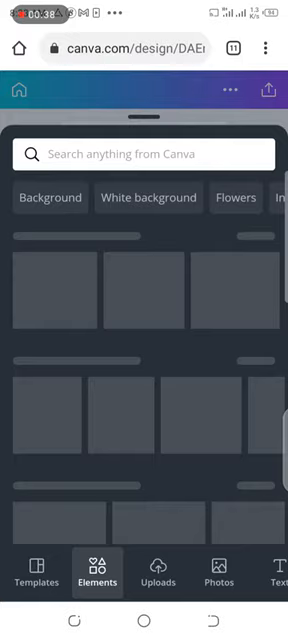
- Scroll the Canva design while the elements panel loads
scroll("down", 3)
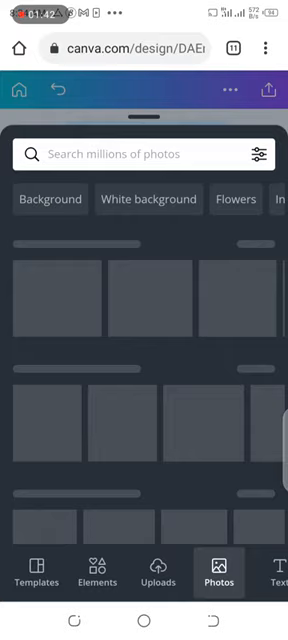
- Search the Photos library for 'Home' to find house pictures
type("Home")
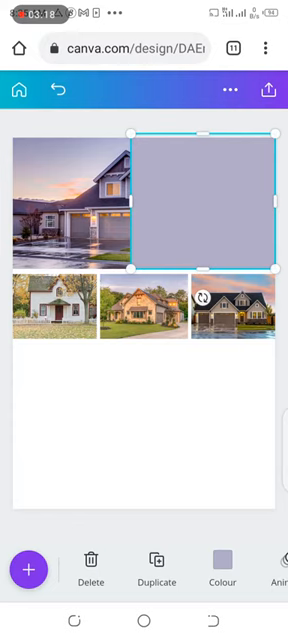
- Select the empty grid cell to fill with a house photo
left_click(224, 571)
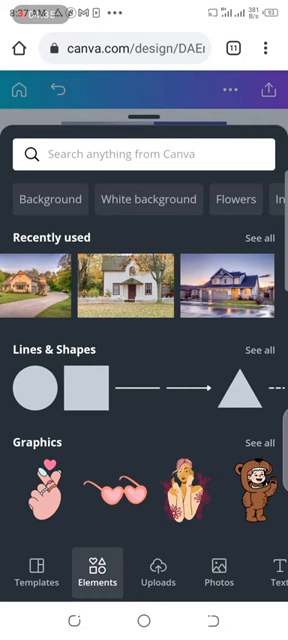
- Scroll the elements panel toward Lines & Shapes
scroll("down", 3)
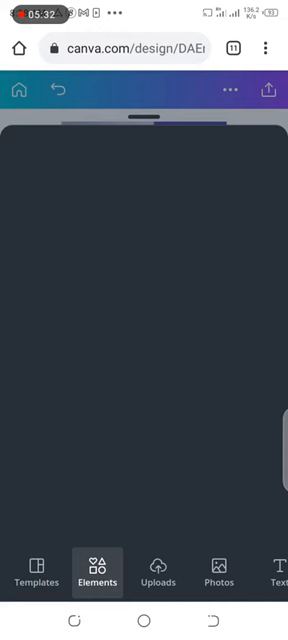
- Reopen Elements from the bottom toolbar to choose another flyer item
left_click(95, 587)
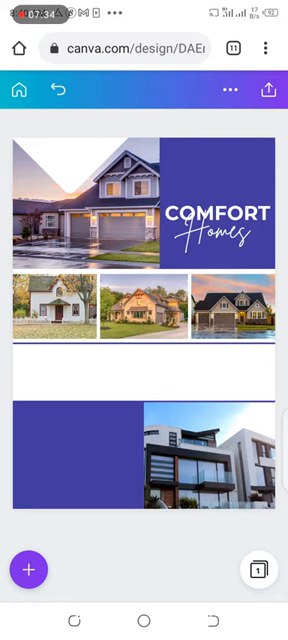
- Insert the gold building logo centered above the Comfort Homes title
left_click(262, 600)
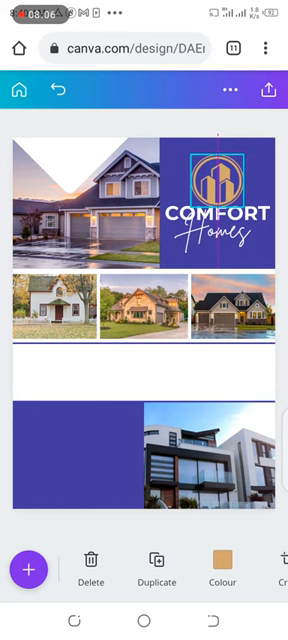
left_click(223, 562)
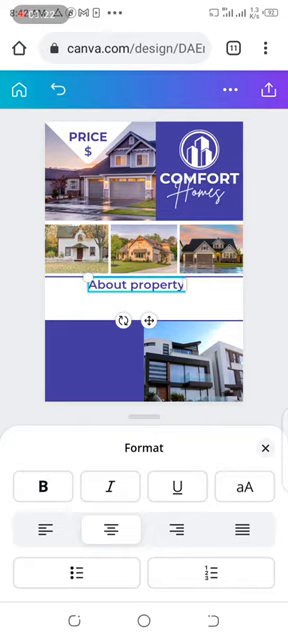
- Close the Format panel for the About property heading with its accent line
left_click(268, 448)
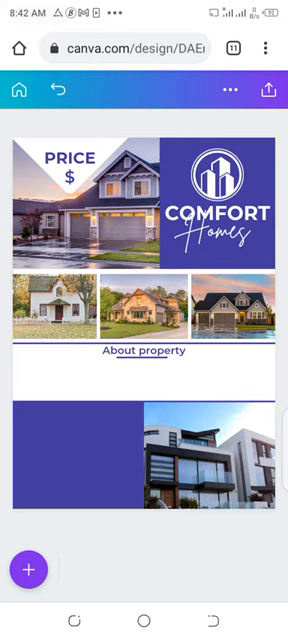
- Select the About property heading, then leave Canva for the Tools folder
left_click(145, 352)
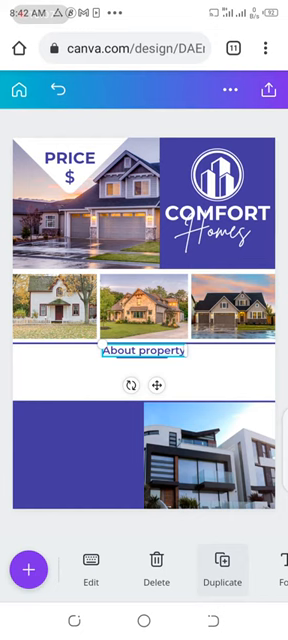
left_click(228, 570)
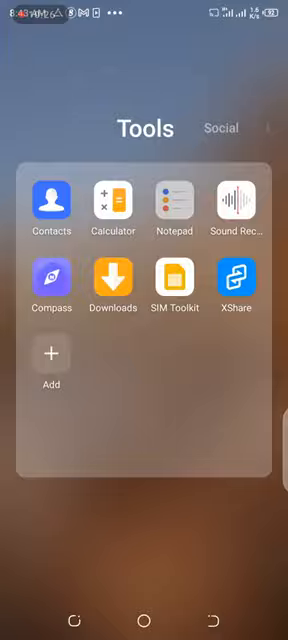
left_click(176, 207)
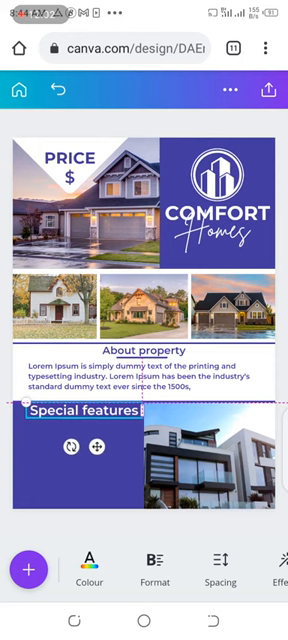
- Duplicate the Special features heading and retype it as Lorem ipsum list text
left_click(77, 415)
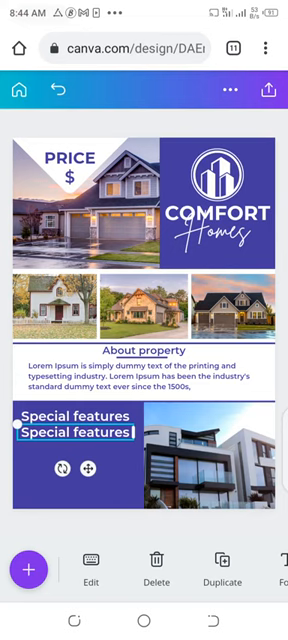
type("Lorem ipsum")
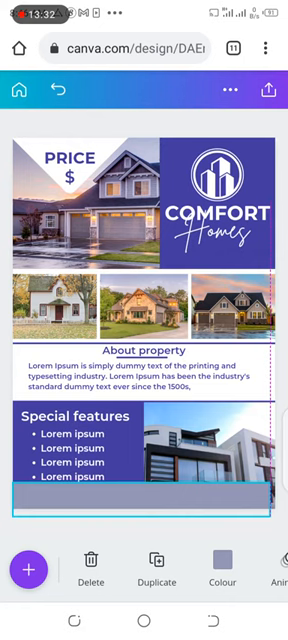
- Choose a colour for the bottom bar beneath the features list
left_click(222, 570)
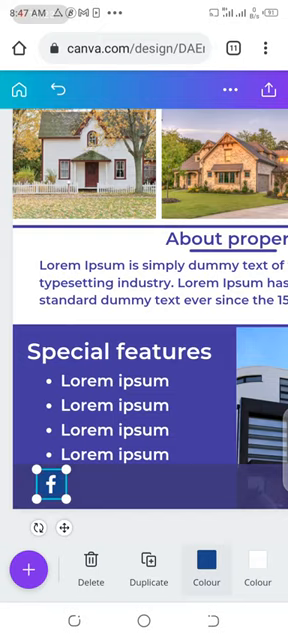
- Start adding another element to the flyer after placing the white Facebook icon
left_click(204, 571)
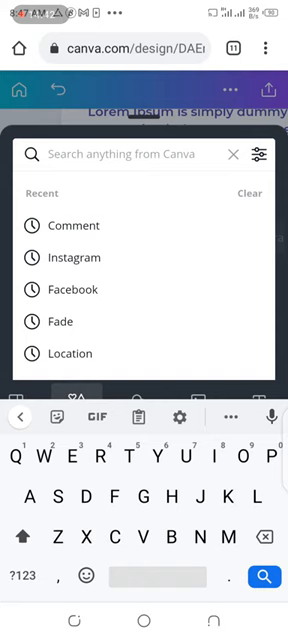
- Search elements for 'Twitter' to find a Twitter icon
type("Twitter")
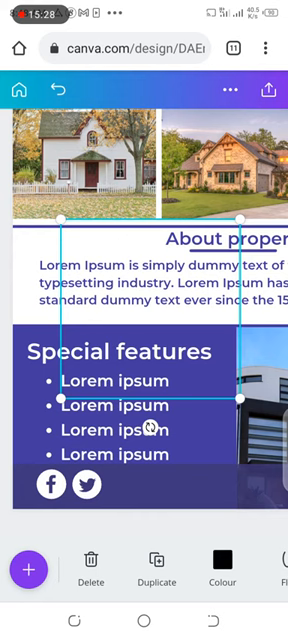
- Insert the Twitter icon for the bottom bar beside Facebook
left_click(222, 581)
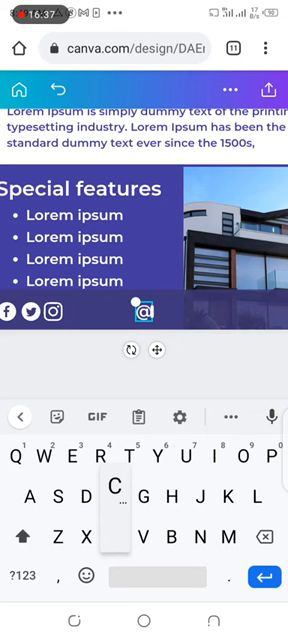
type("@Comforthomes")
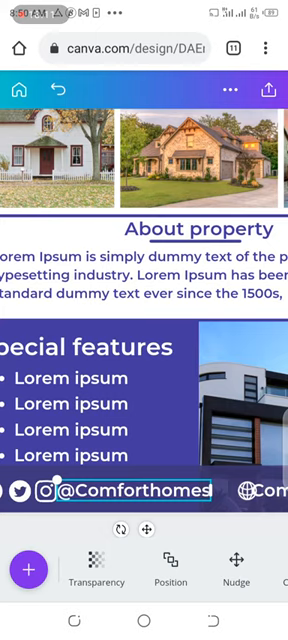
left_click(234, 567)
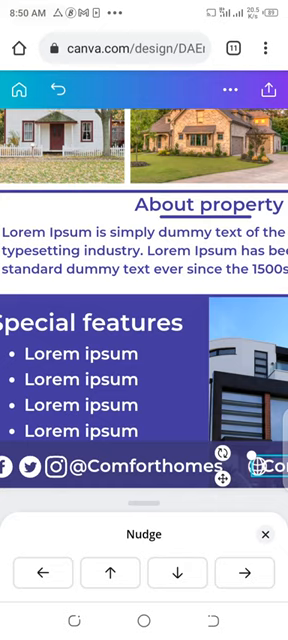